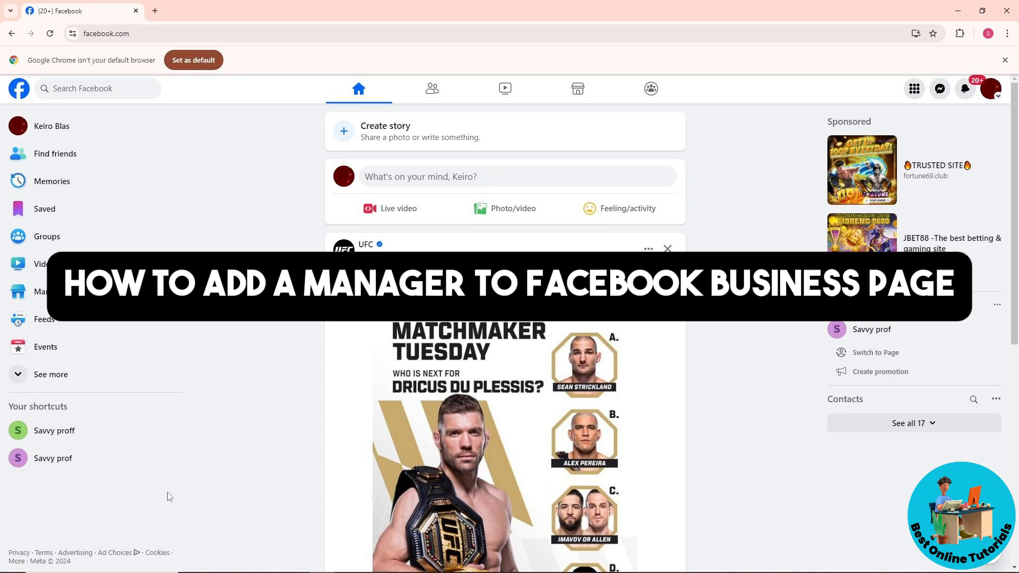
{"action": "mouse_move", "coordinate": [991, 90]}
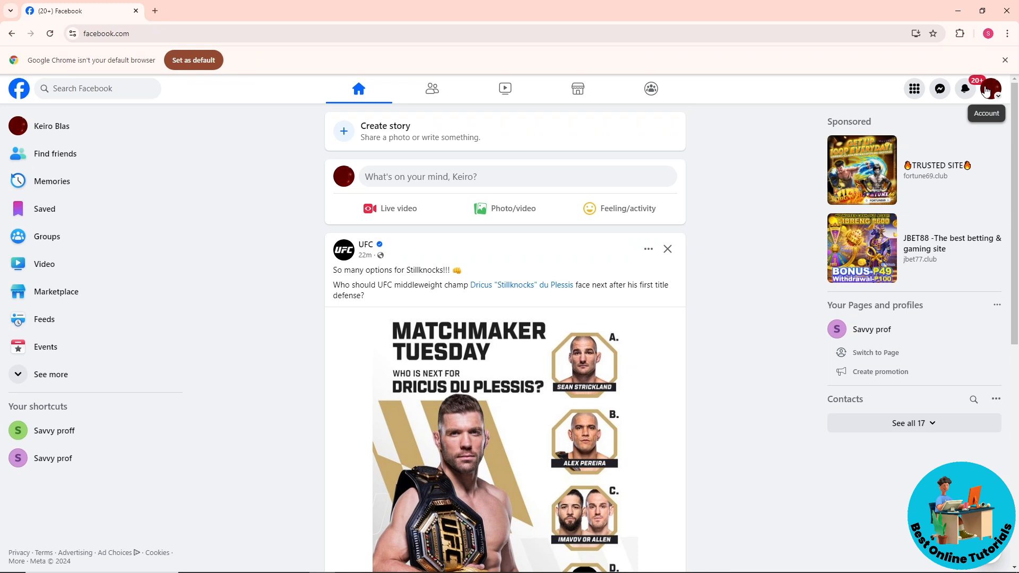
- Switch from the personal profile to the Savvy prof Page
{"action": "left_click", "coordinate": [991, 89]}
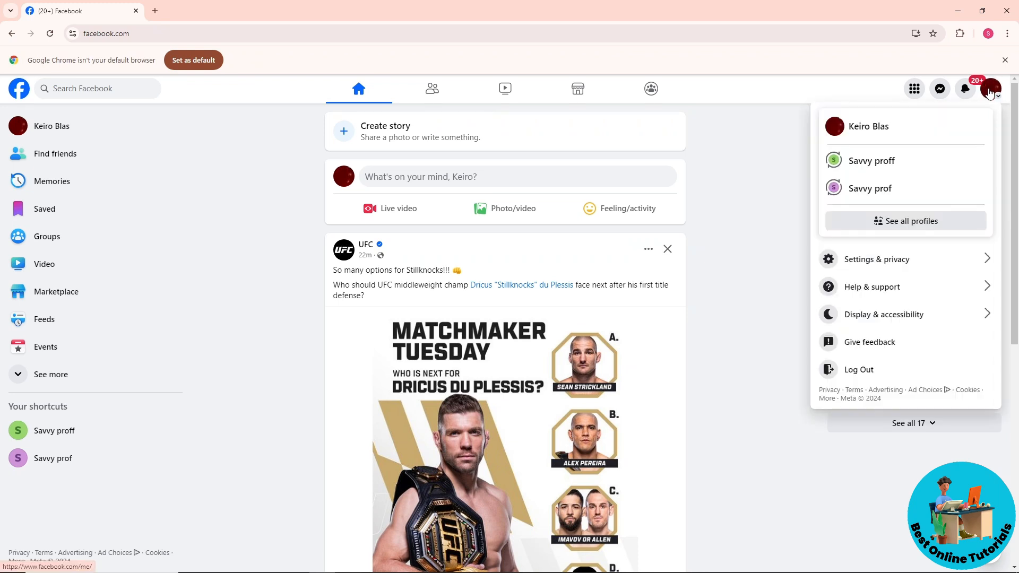
{"action": "mouse_move", "coordinate": [871, 160]}
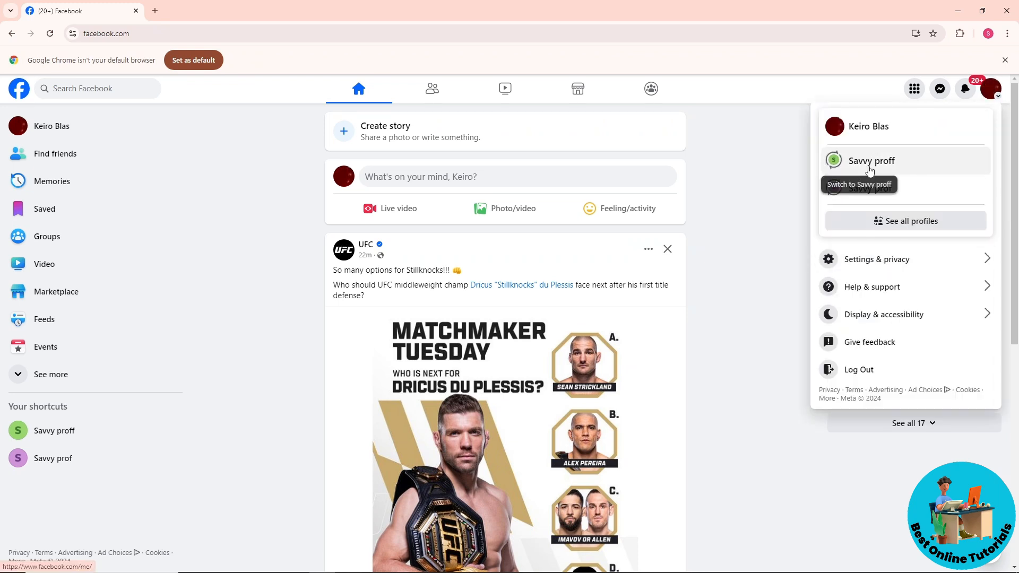
{"action": "mouse_move", "coordinate": [870, 188]}
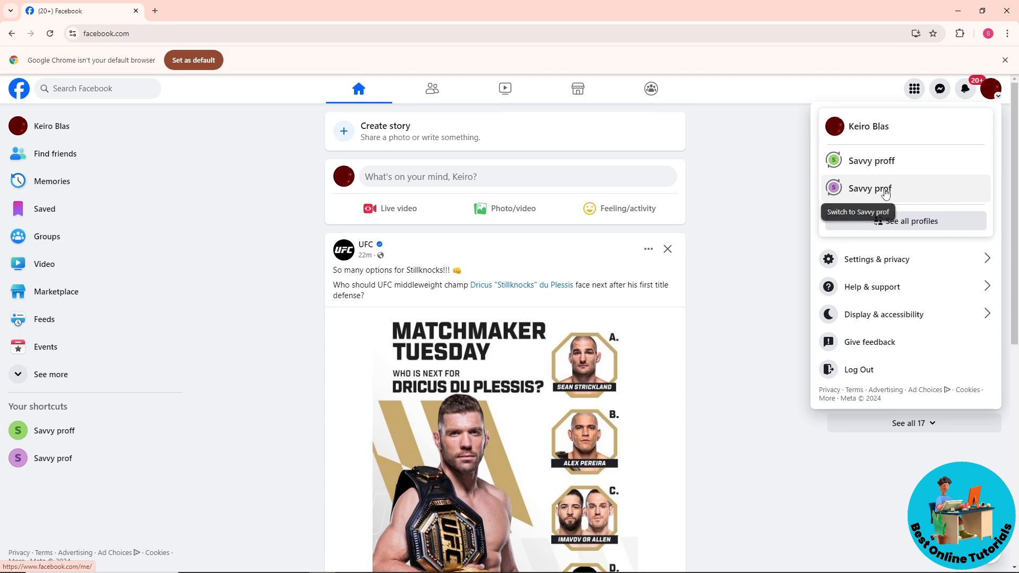
{"action": "left_click", "coordinate": [870, 188]}
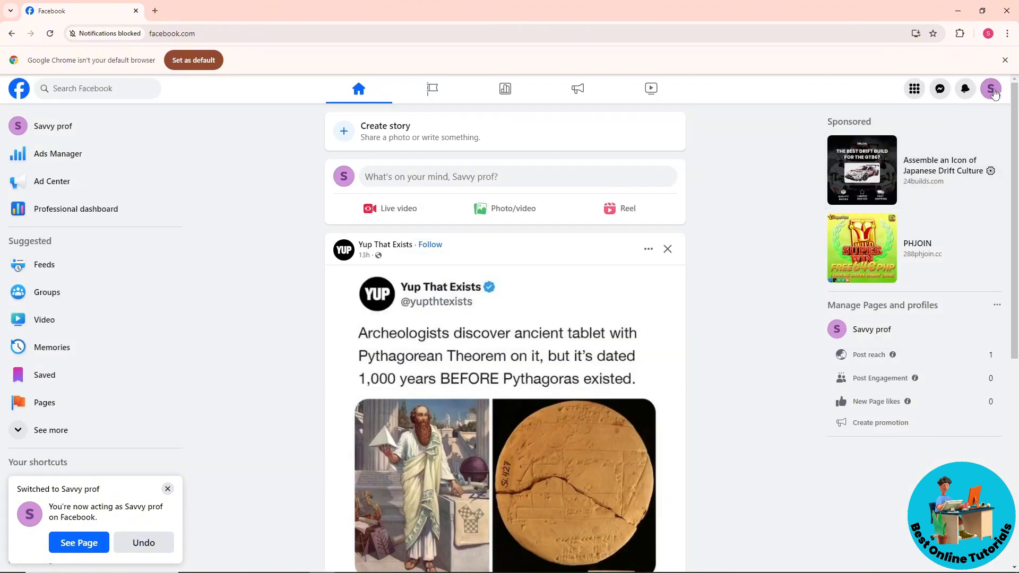
- Open the Savvy prof Page settings and go to Page setup access management
{"action": "left_click", "coordinate": [991, 89]}
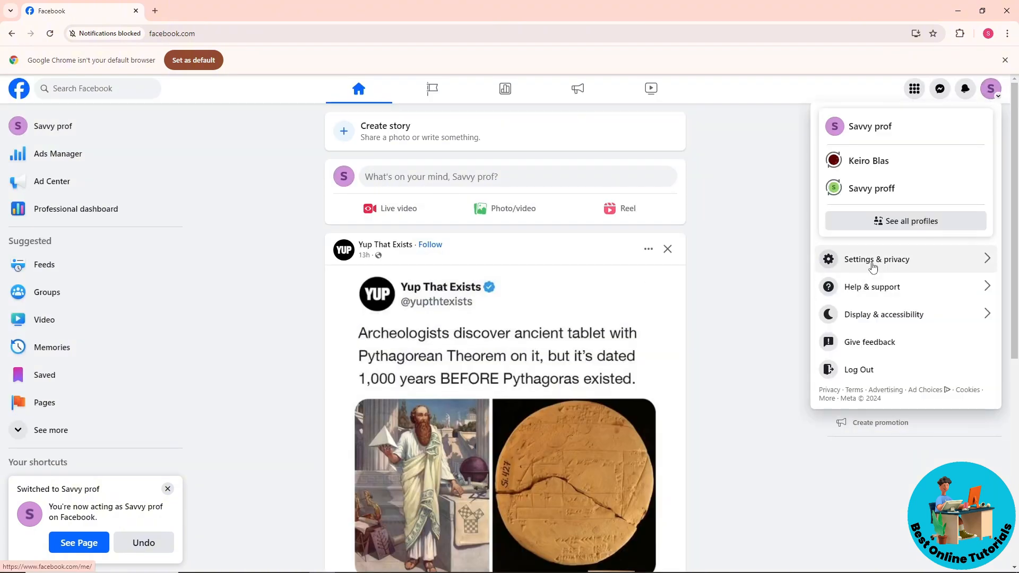
{"action": "left_click", "coordinate": [877, 259]}
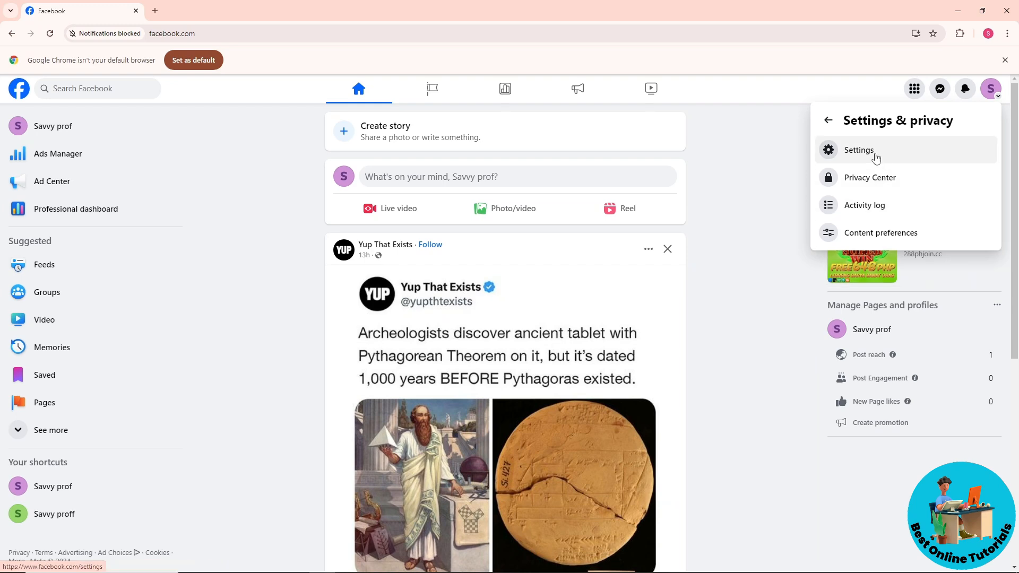
{"action": "left_click", "coordinate": [858, 150]}
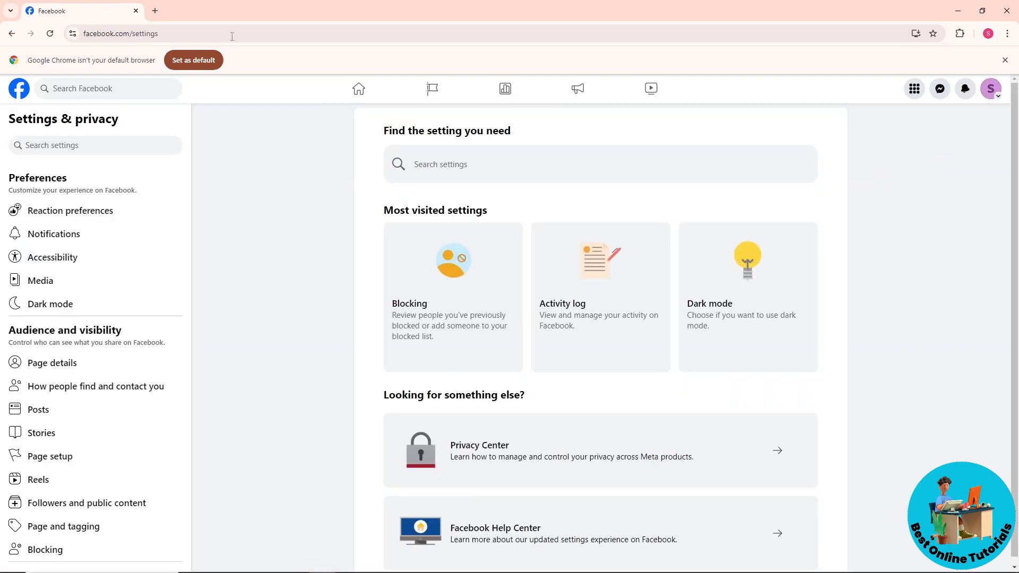
{"action": "mouse_move", "coordinate": [59, 460]}
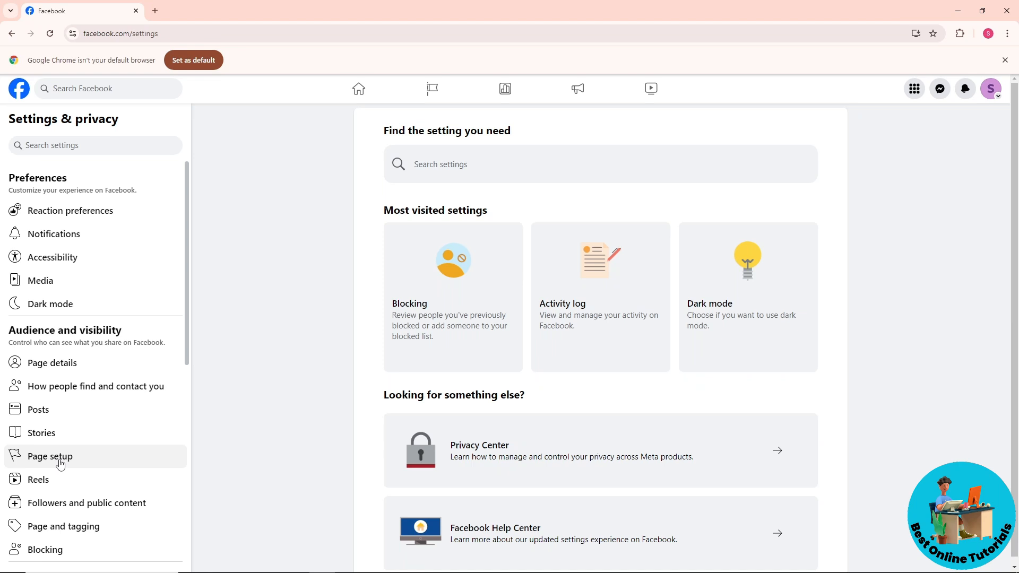
{"action": "scroll", "scroll_direction": "down", "scroll_amount": 3}
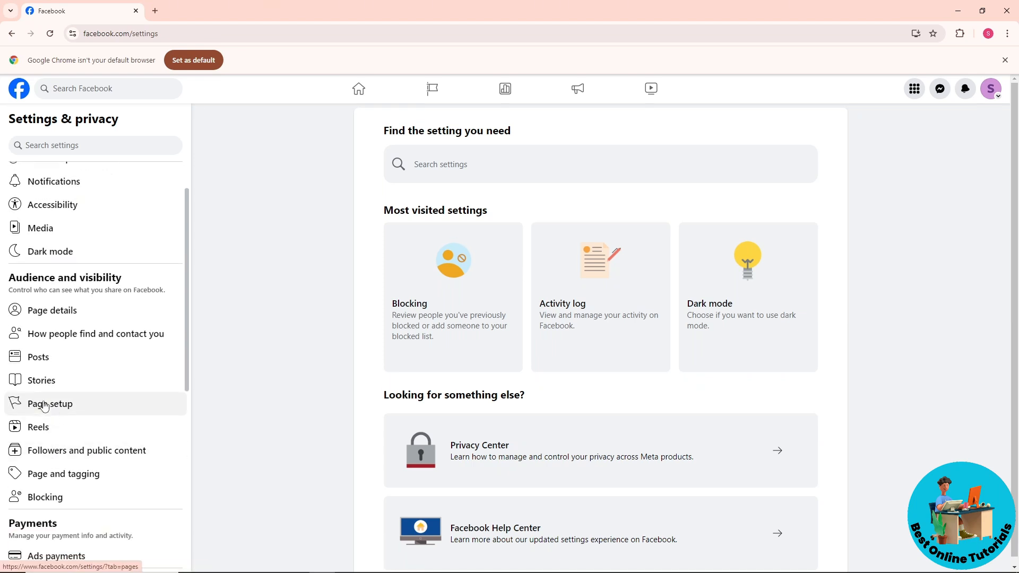
{"action": "mouse_move", "coordinate": [59, 409]}
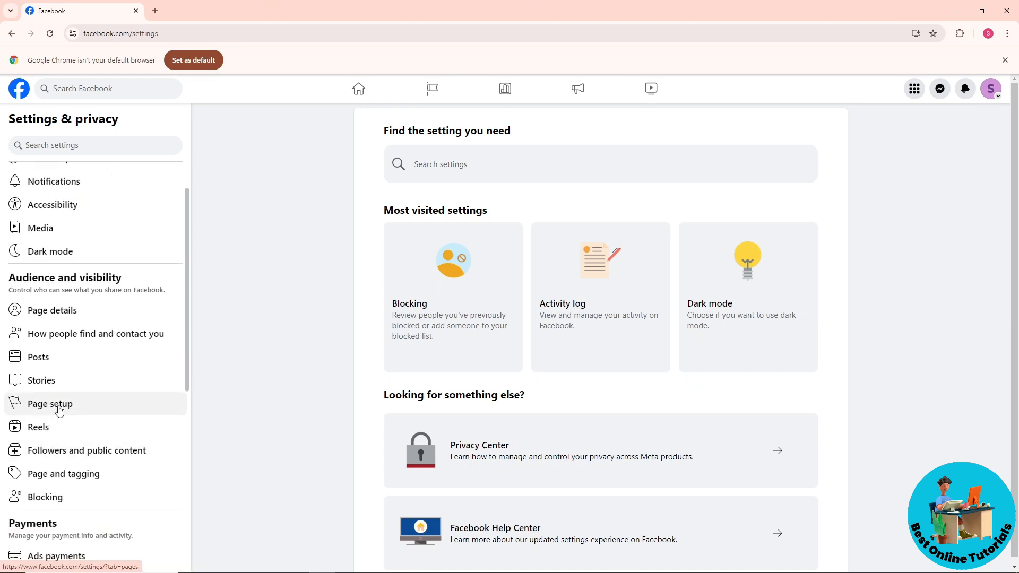
{"action": "left_click", "coordinate": [48, 403]}
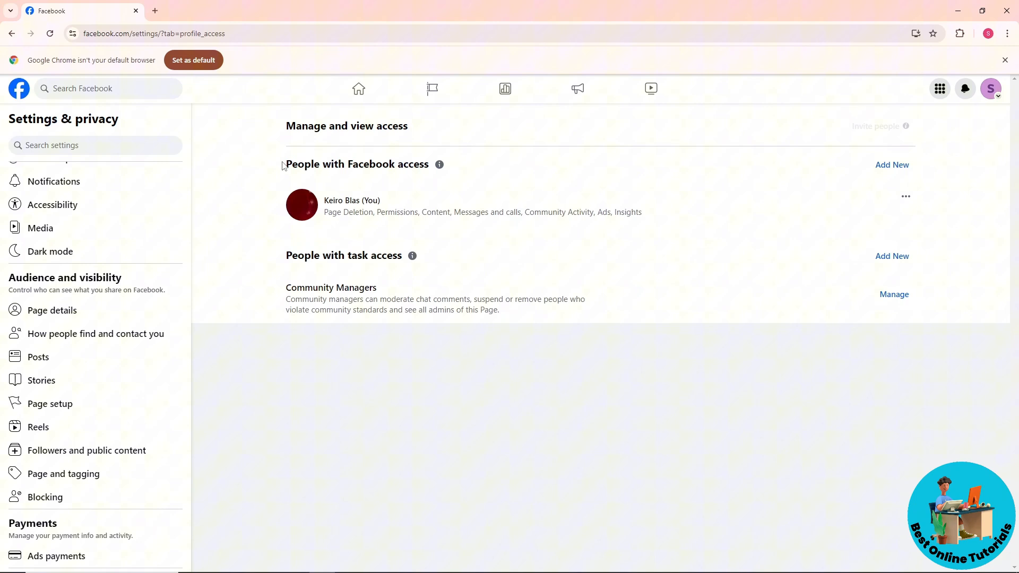
- Add a new person with Facebook access and search for 'mark zuckerberg'
{"action": "double_click", "coordinate": [412, 164]}
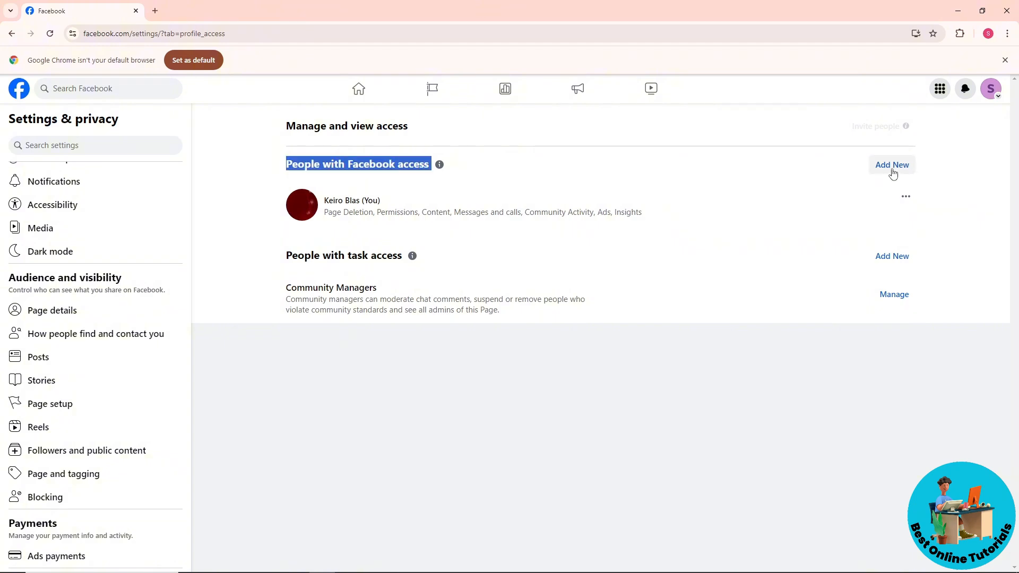
{"action": "left_click", "coordinate": [892, 165]}
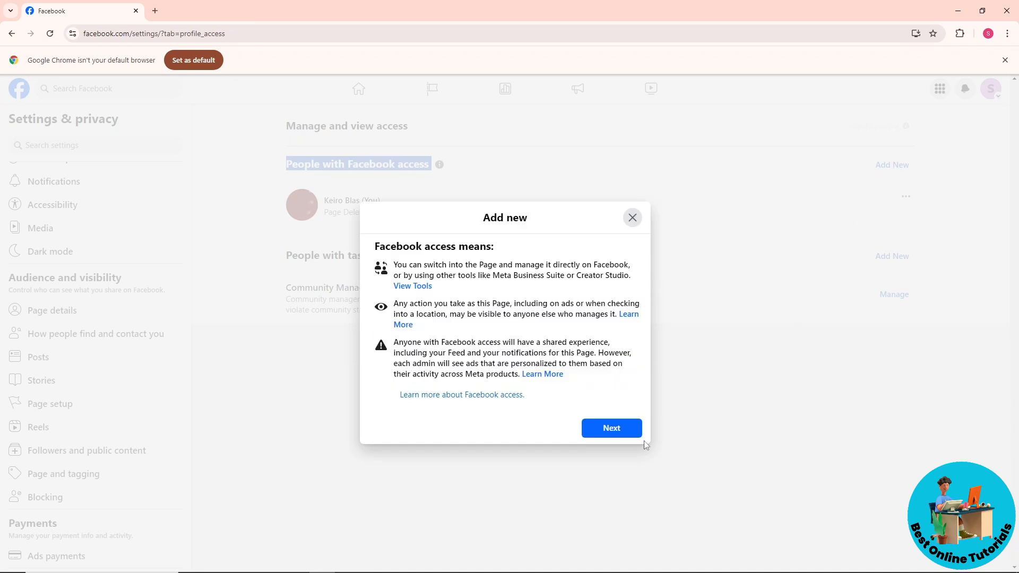
{"action": "left_click", "coordinate": [610, 429]}
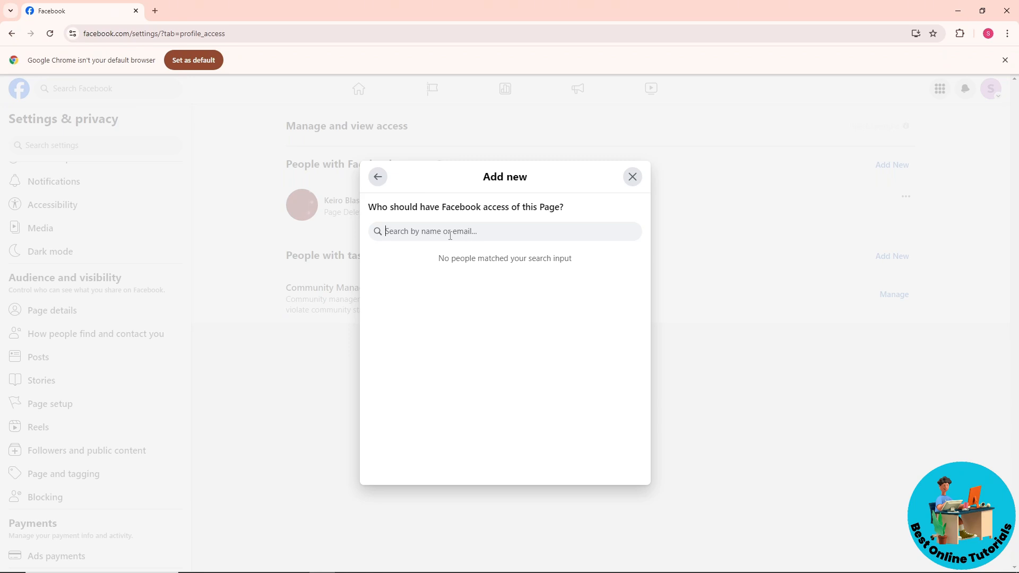
{"action": "type", "text": "mark zucker"}
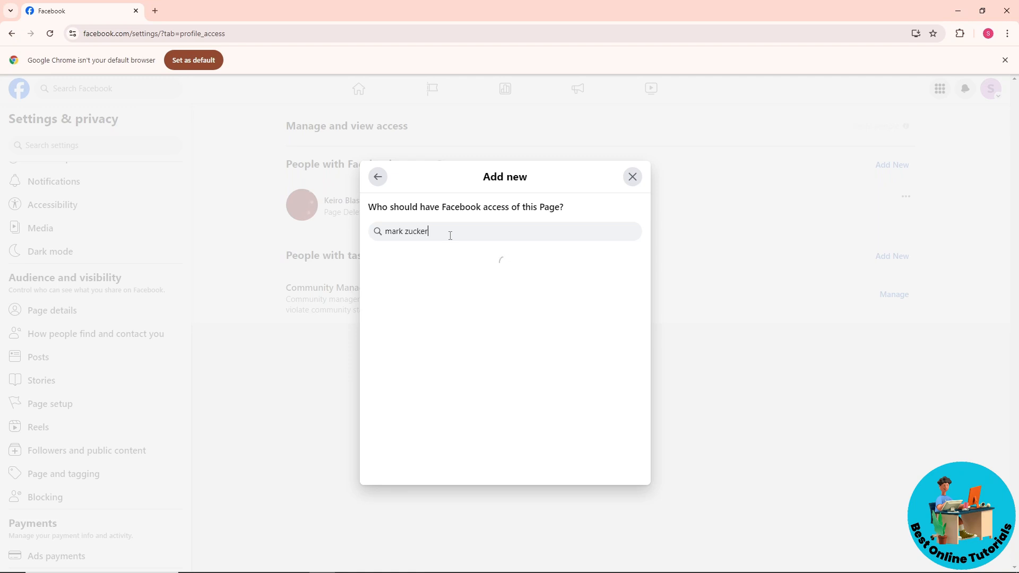
{"action": "type", "text": "berg"}
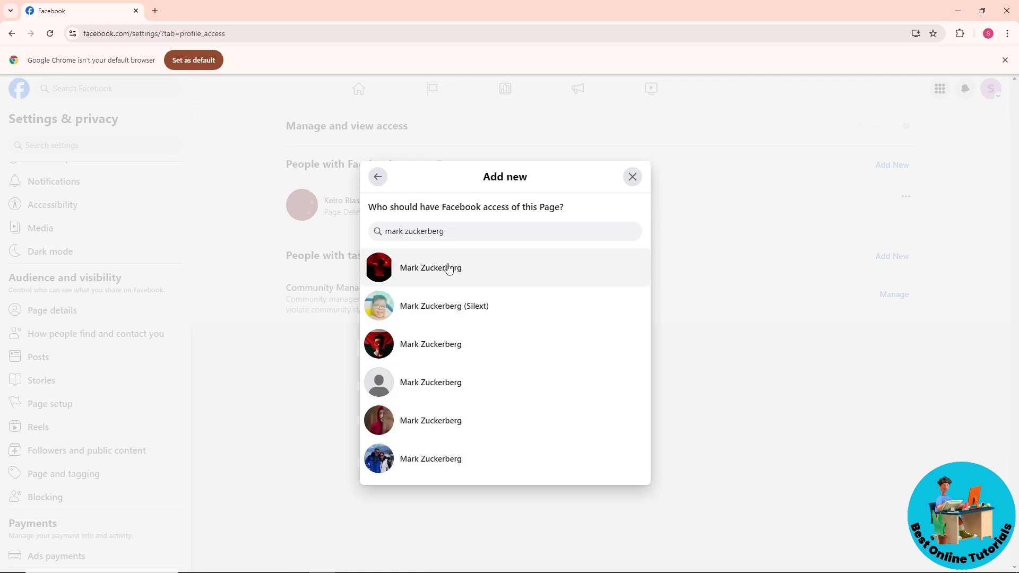
- Choose Mark Zuckerberg from the results to view his Page permissions, full control off
{"action": "left_click", "coordinate": [430, 268]}
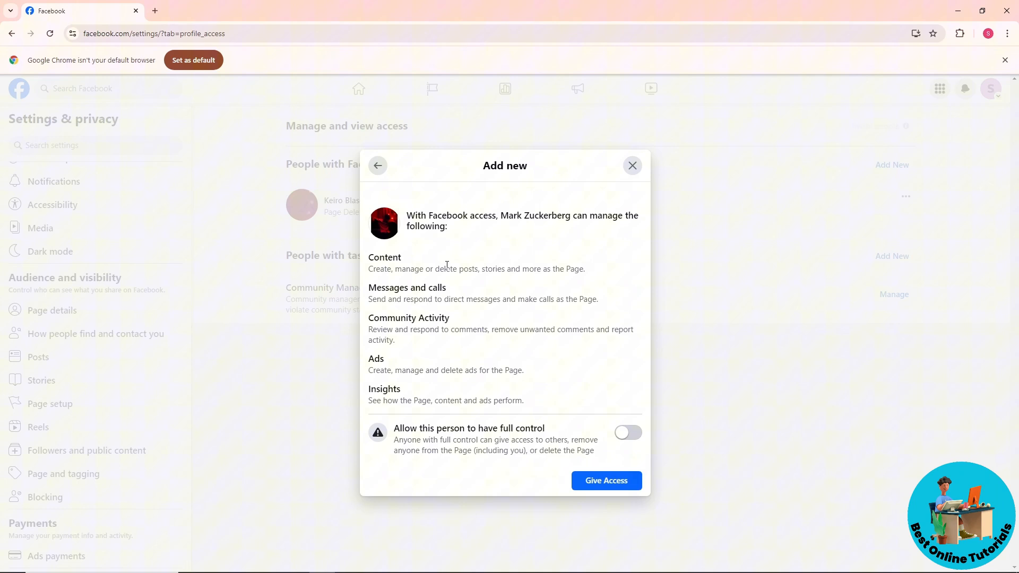
{"action": "mouse_move", "coordinate": [428, 258]}
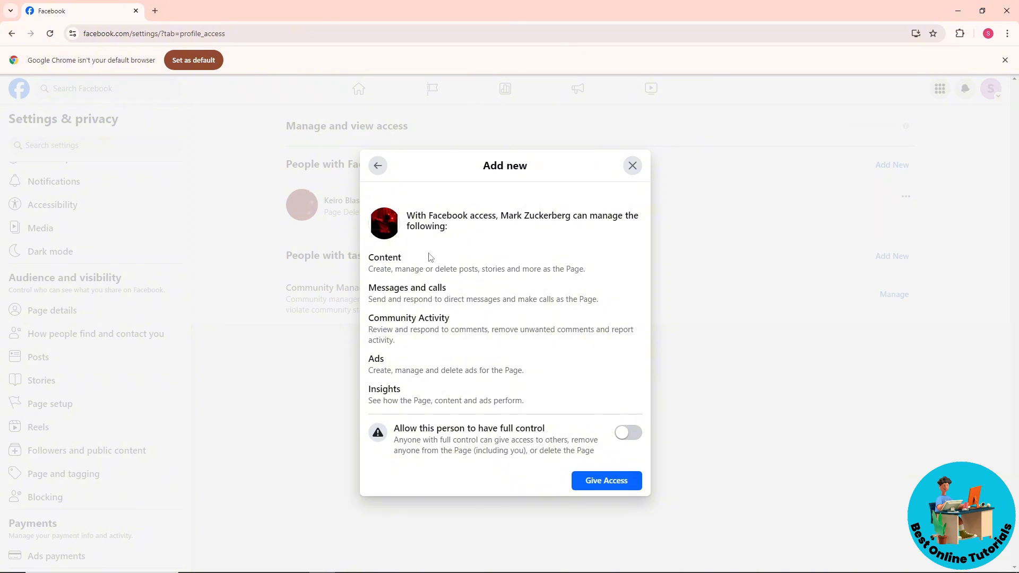
{"action": "mouse_move", "coordinate": [369, 264]}
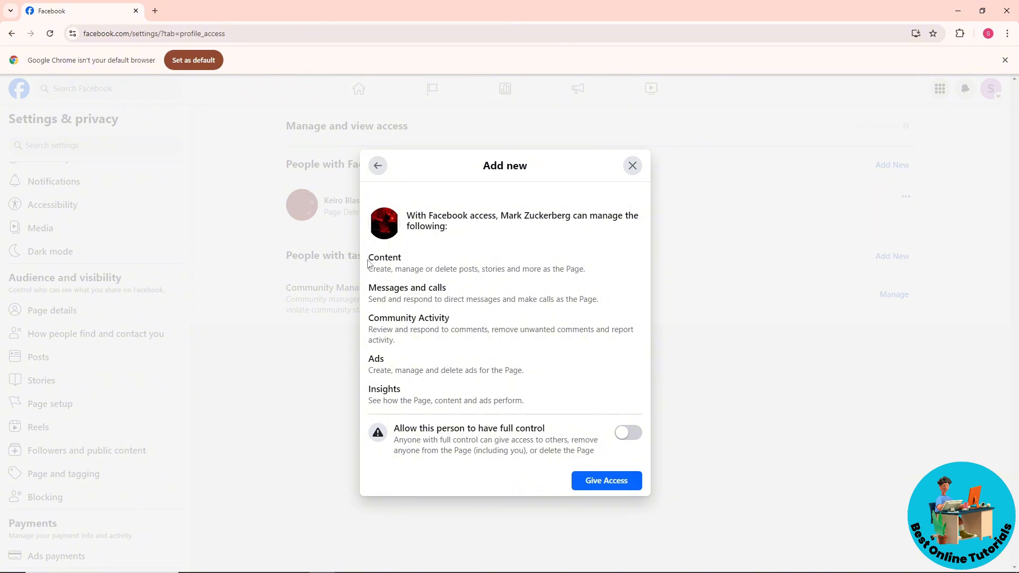
{"action": "mouse_move", "coordinate": [368, 264]}
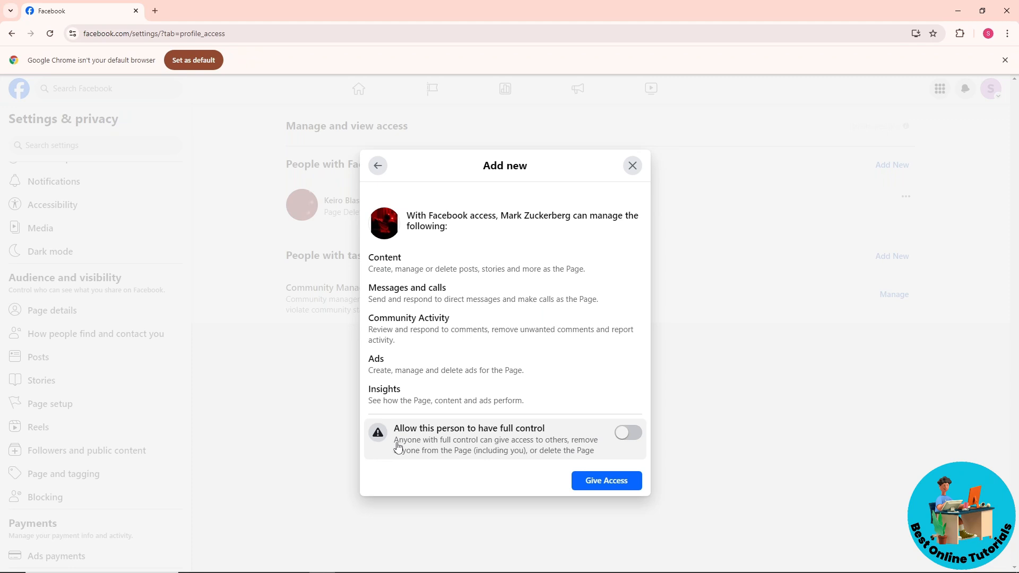
{"action": "mouse_move", "coordinate": [498, 447]}
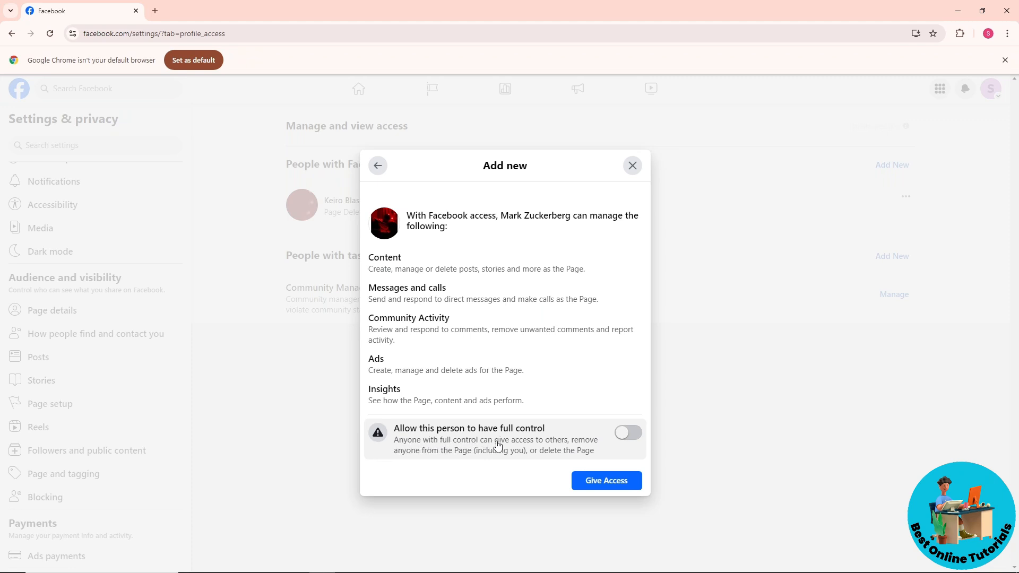
{"action": "mouse_move", "coordinate": [463, 455]}
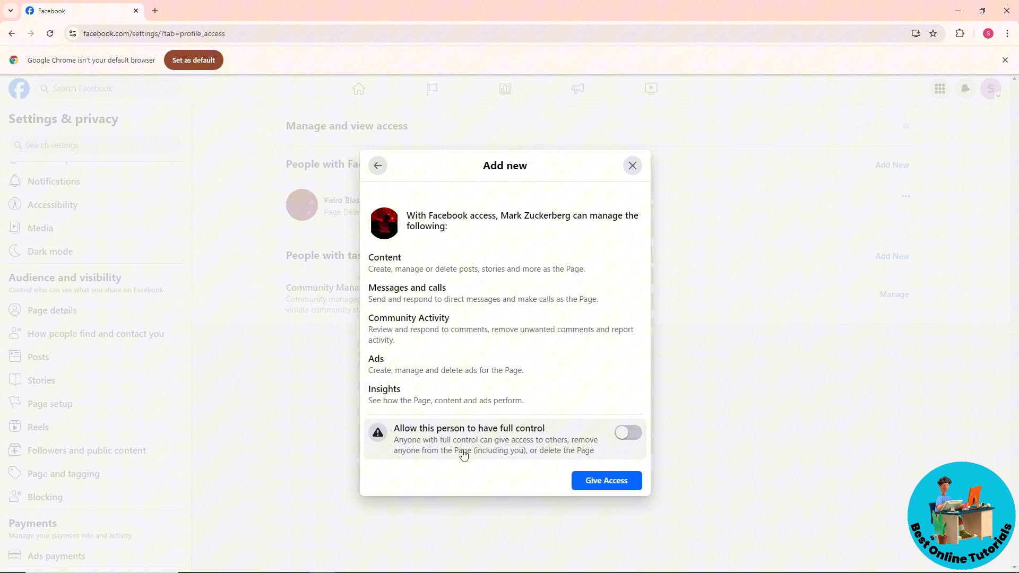
{"action": "mouse_move", "coordinate": [484, 454]}
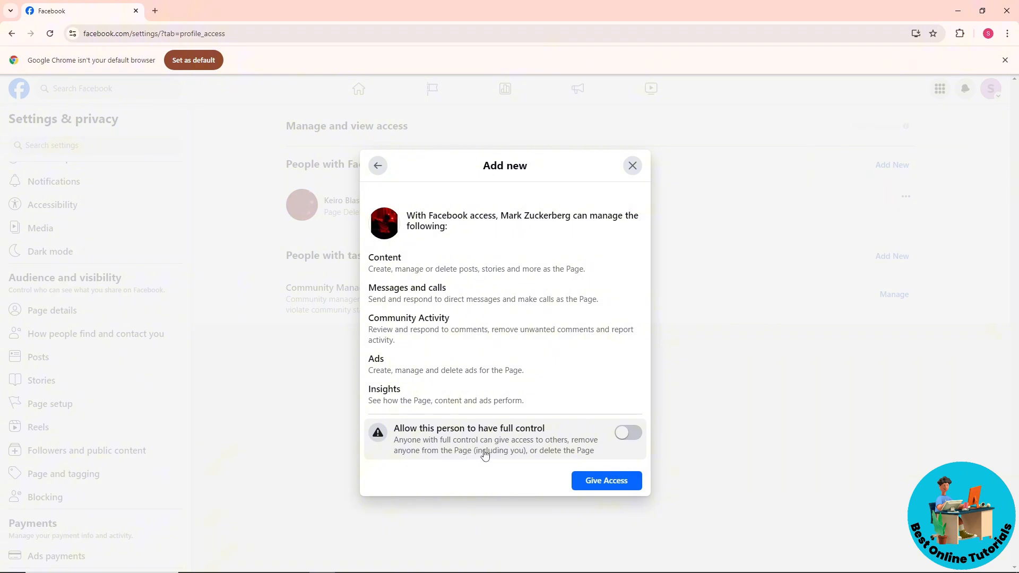
{"action": "mouse_move", "coordinate": [615, 441]}
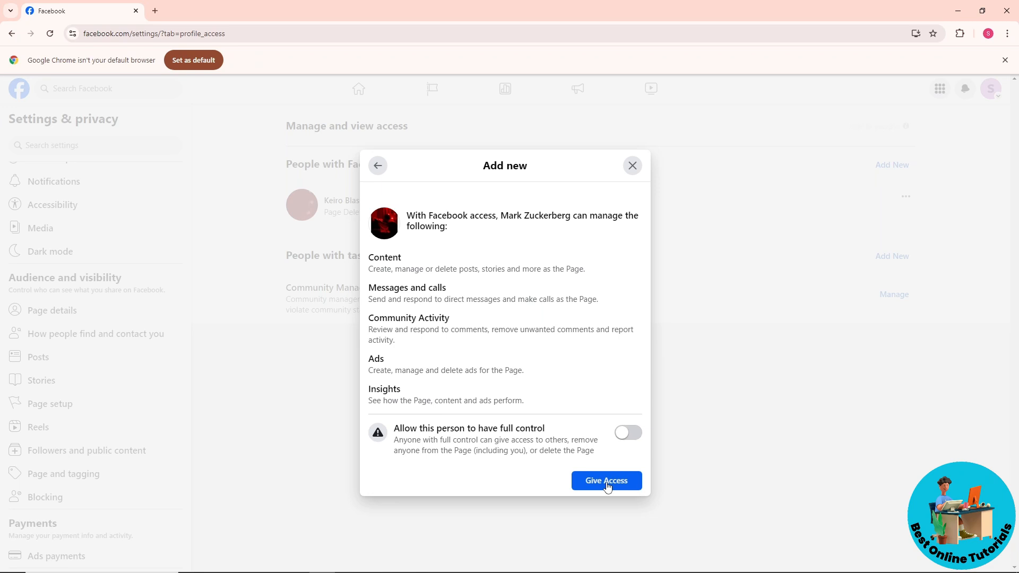
- Give Mark Zuckerberg access and confirm with the profile password
{"action": "left_click", "coordinate": [605, 480]}
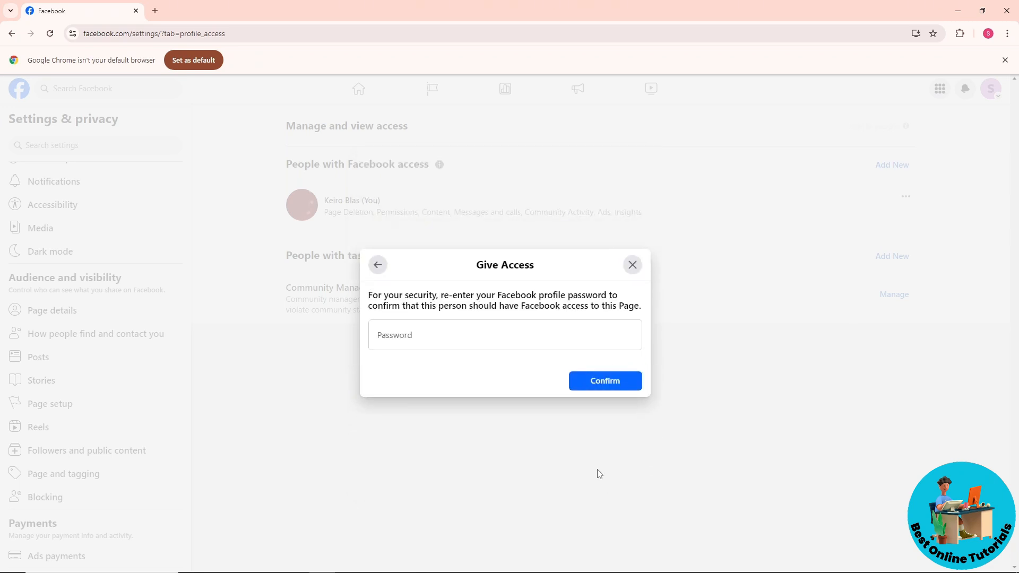
{"action": "left_click", "coordinate": [504, 335]}
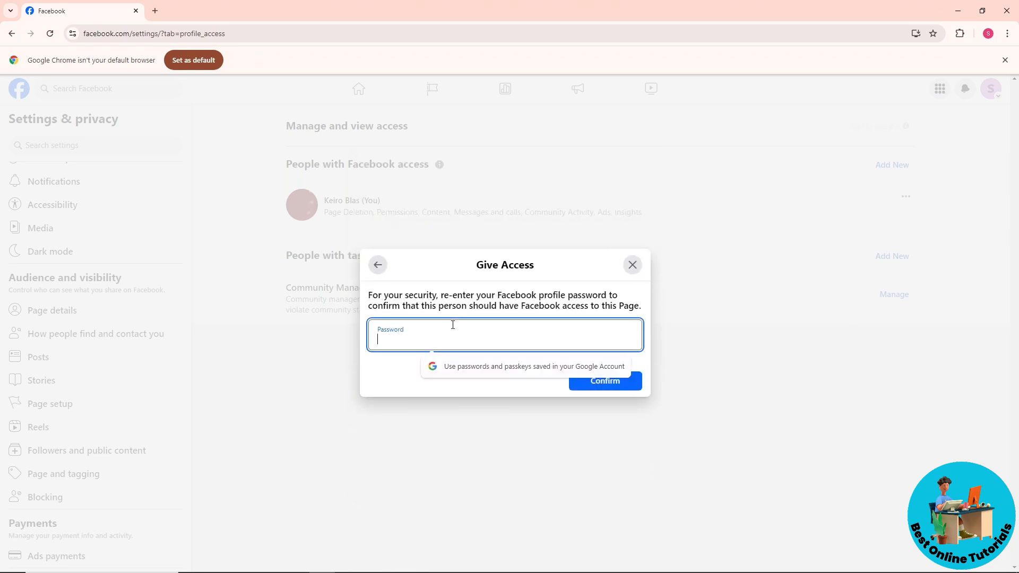
{"action": "type", "text": "password"}
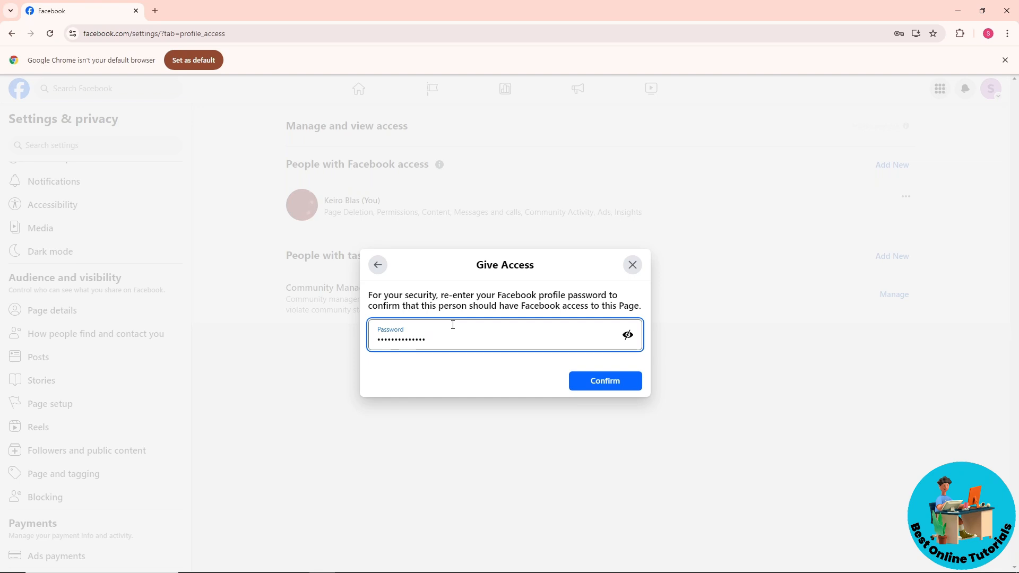
{"action": "left_click", "coordinate": [604, 381]}
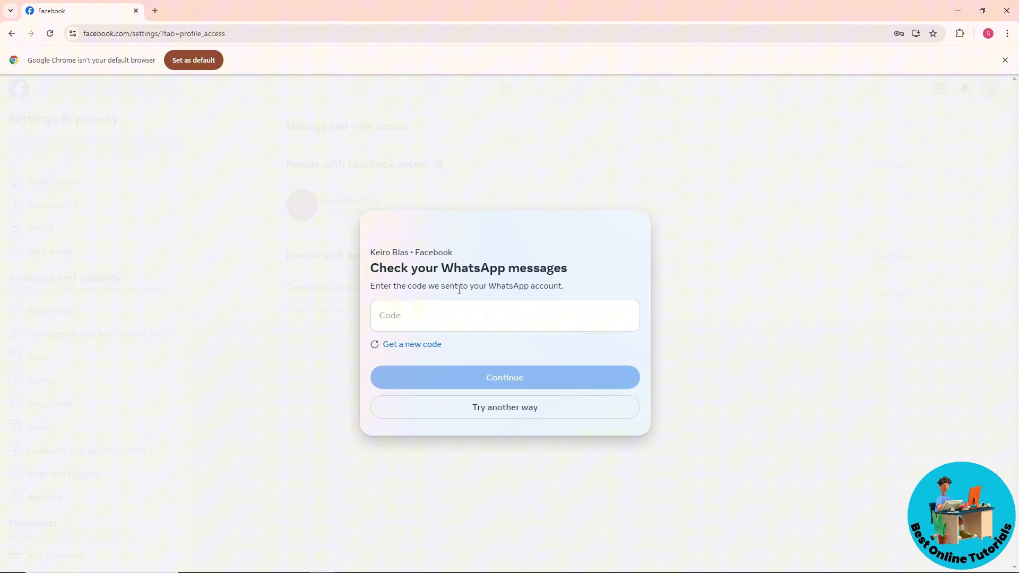
{"action": "mouse_move", "coordinate": [504, 407]}
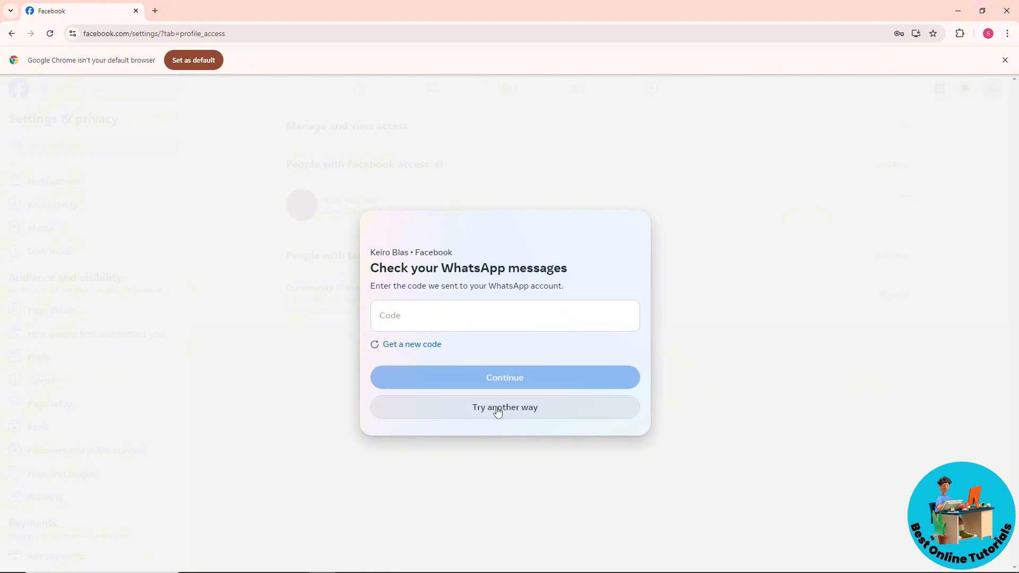
{"action": "left_click", "coordinate": [505, 407]}
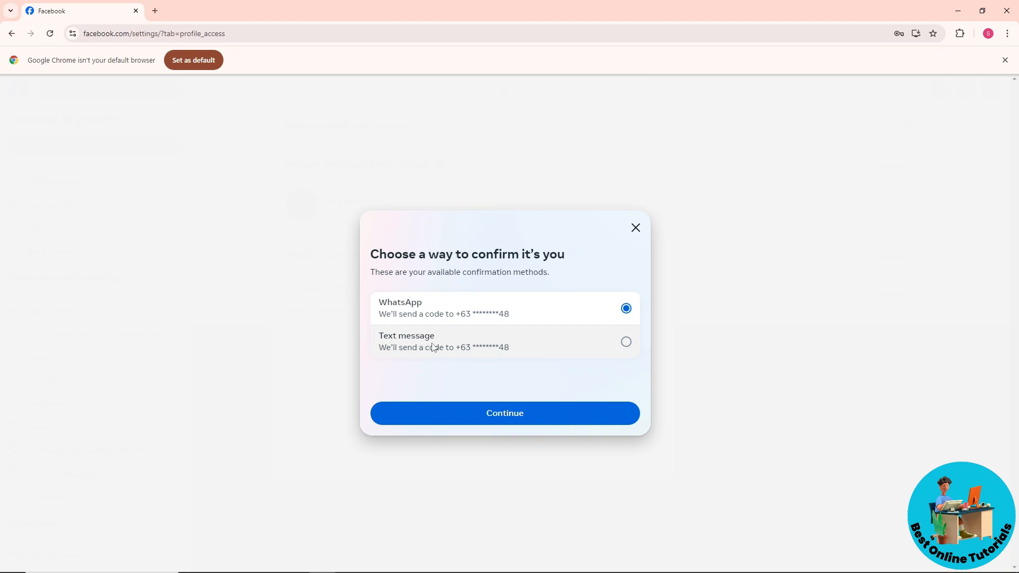
{"action": "left_click", "coordinate": [625, 341]}
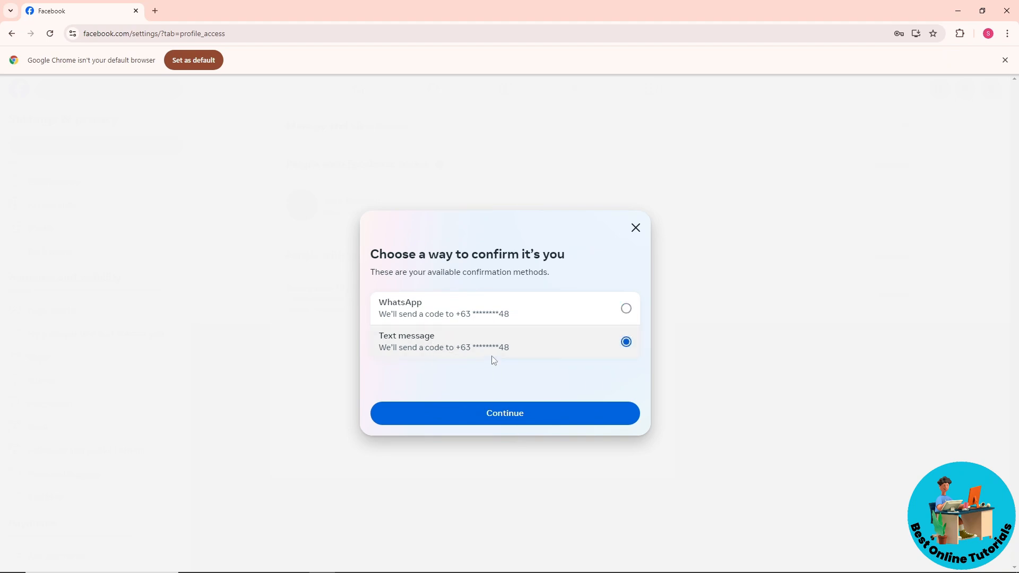
{"action": "left_click", "coordinate": [504, 413]}
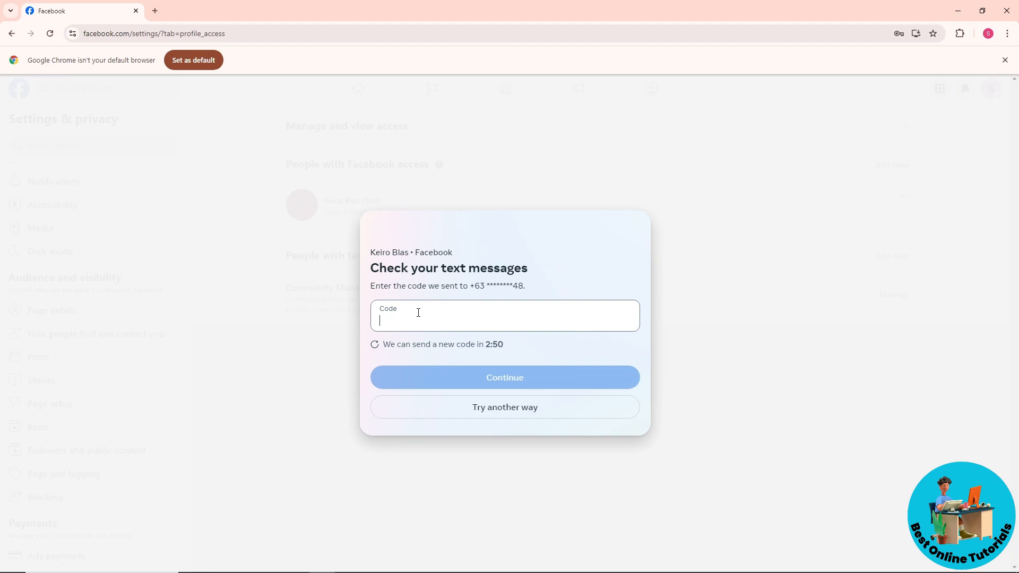
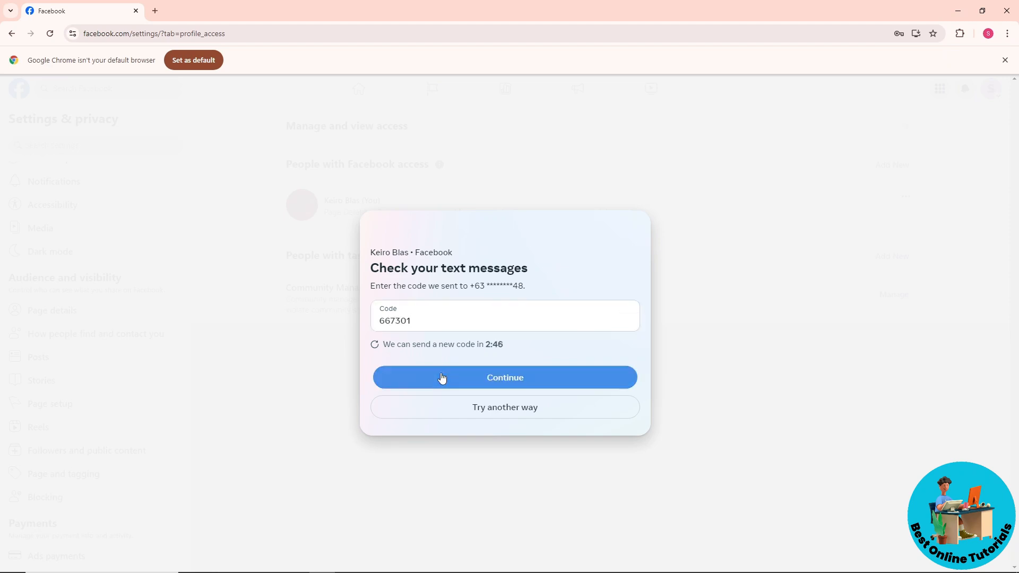
{"action": "left_click", "coordinate": [504, 377]}
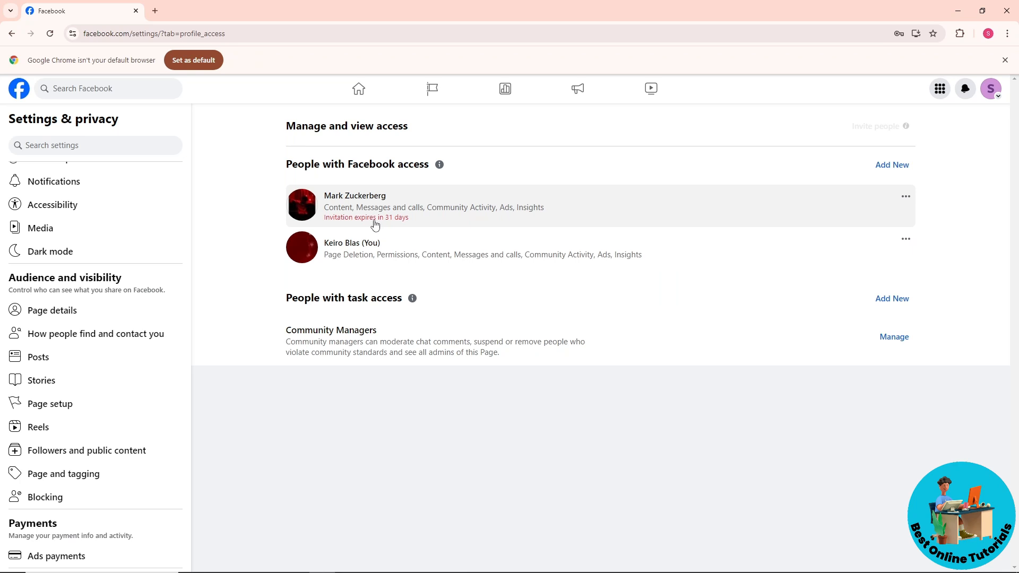
{"action": "mouse_move", "coordinate": [380, 219]}
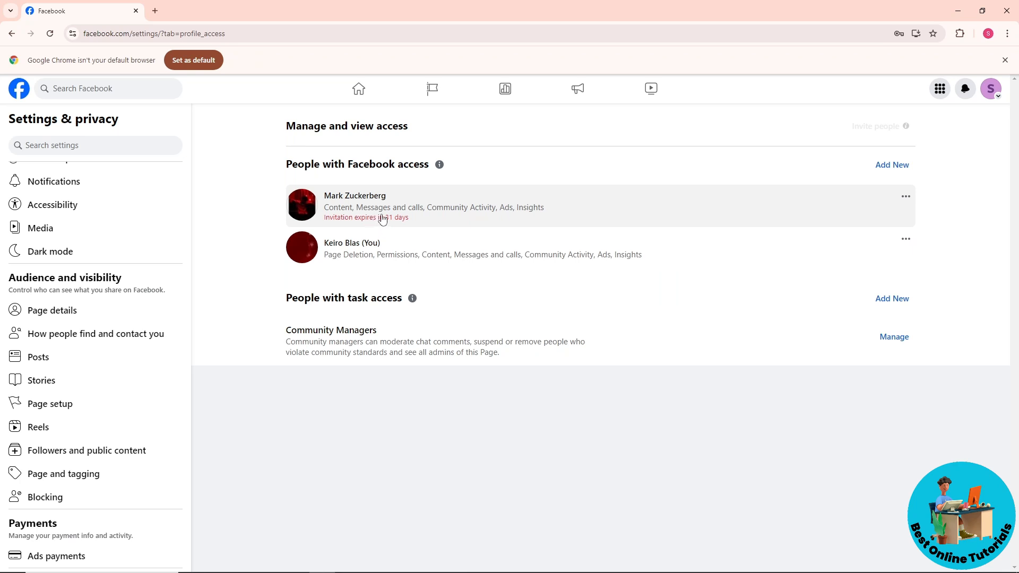